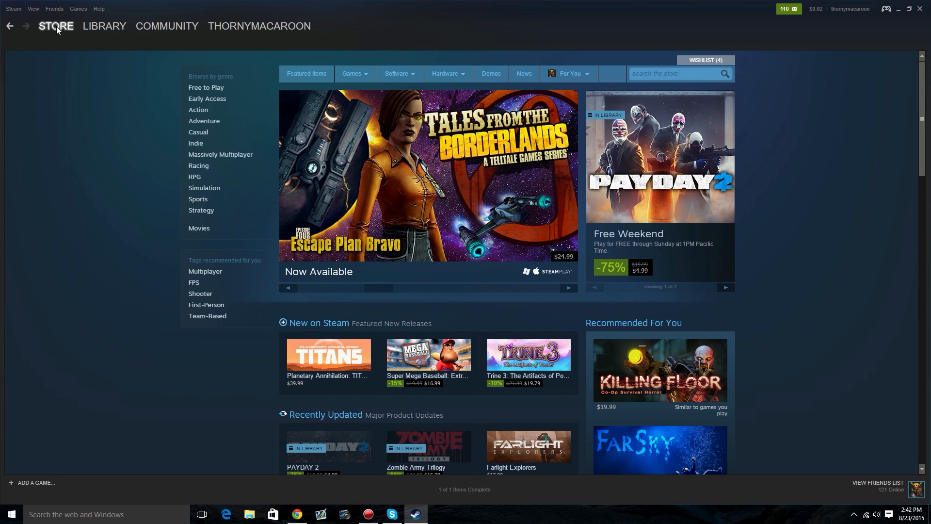
Step: Switch to the Steam library and bring up Unturned's context menu
click(566, 288)
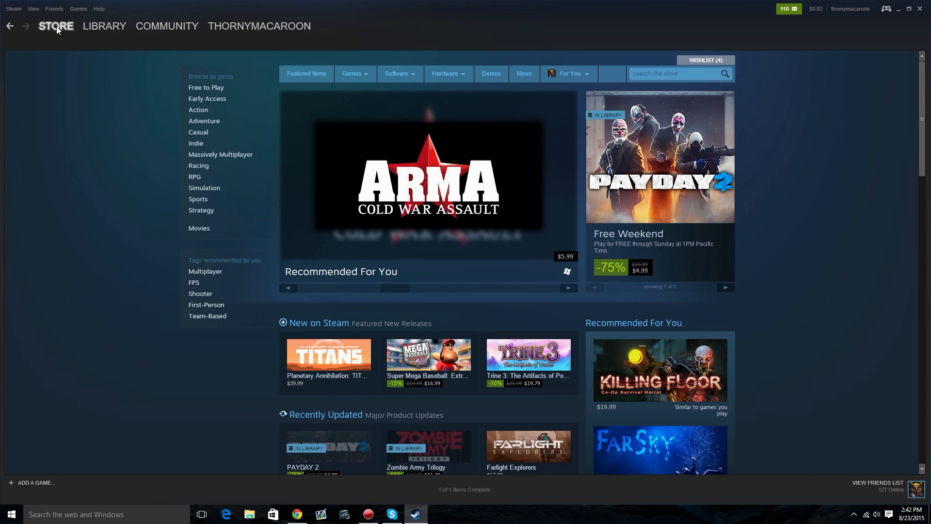
click(103, 26)
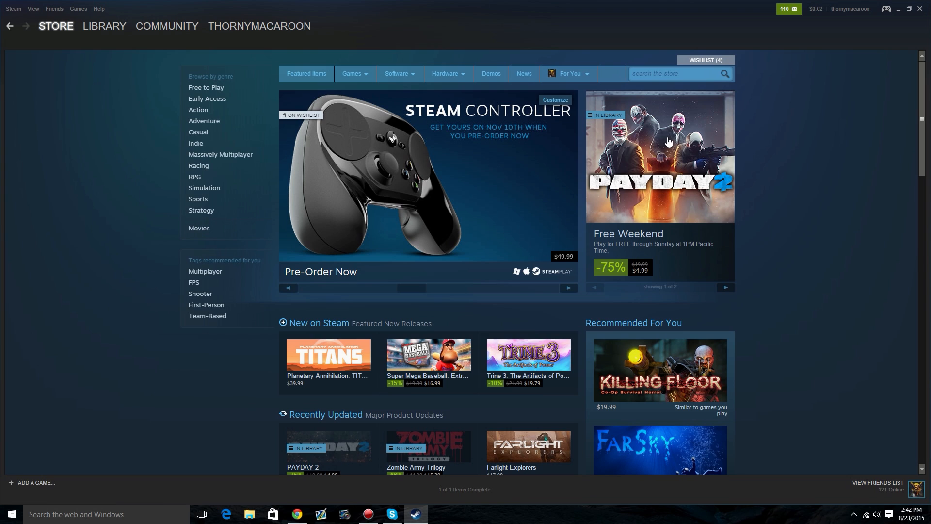
mouse_move(708, 181)
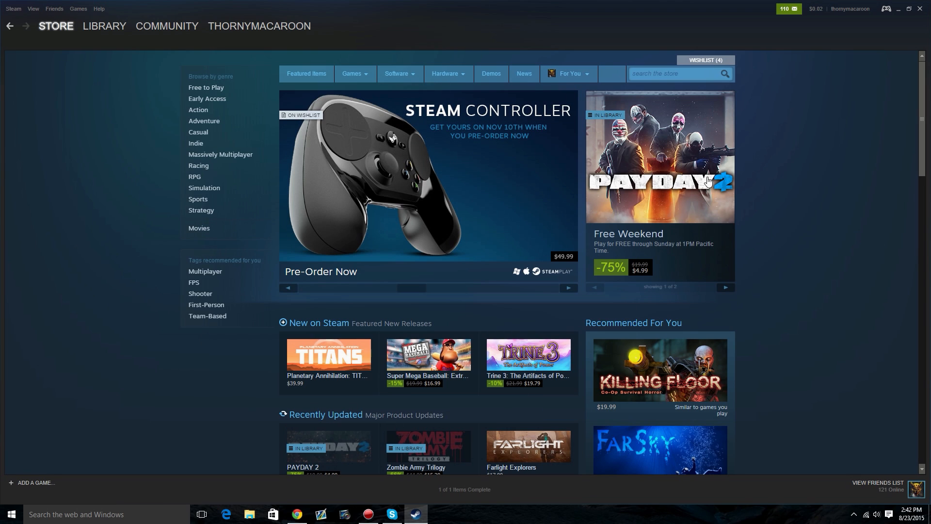
click(55, 26)
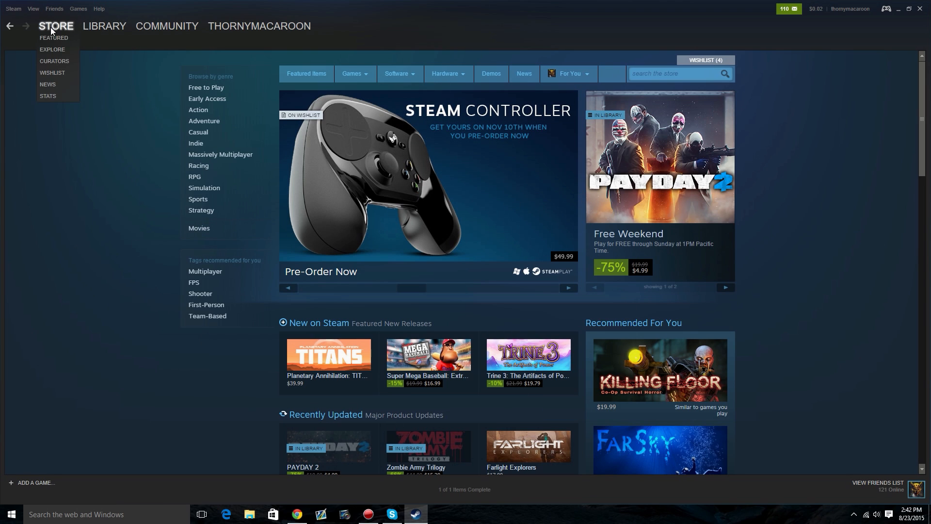
click(104, 26)
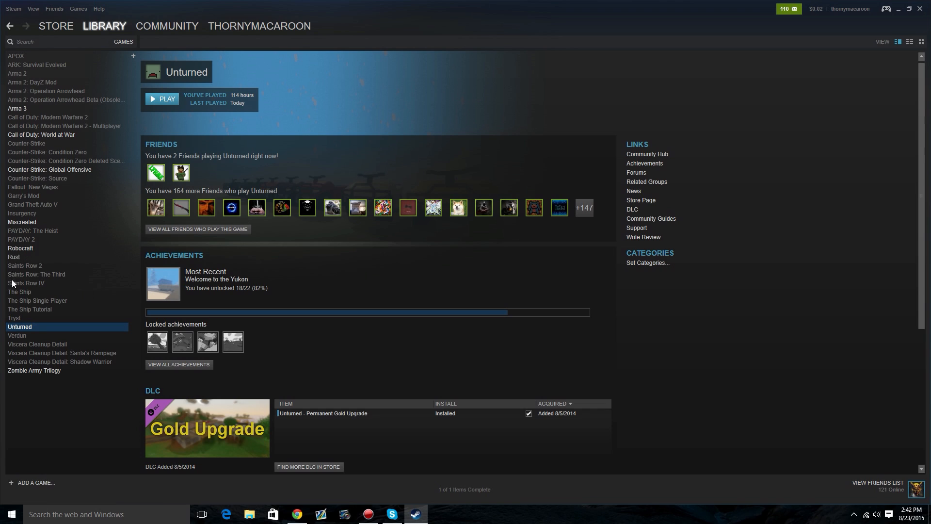
mouse_move(16, 327)
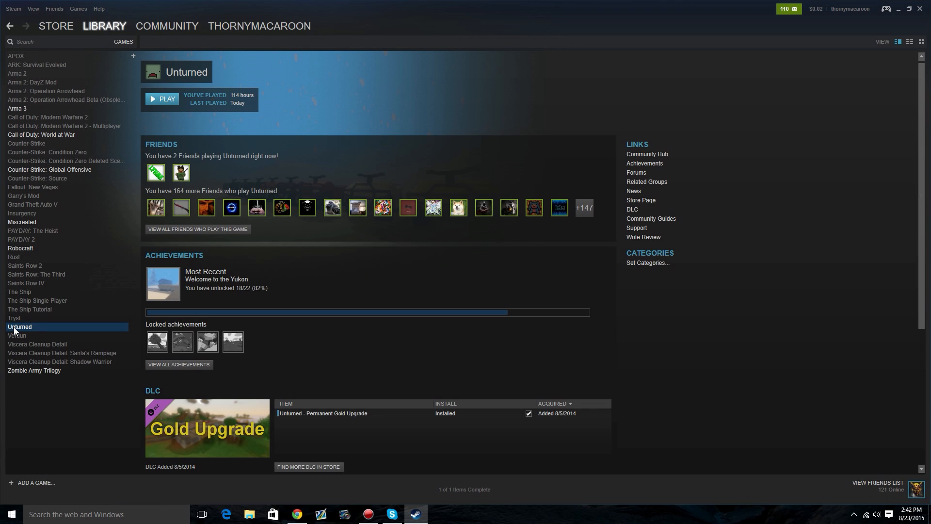
right_click(20, 326)
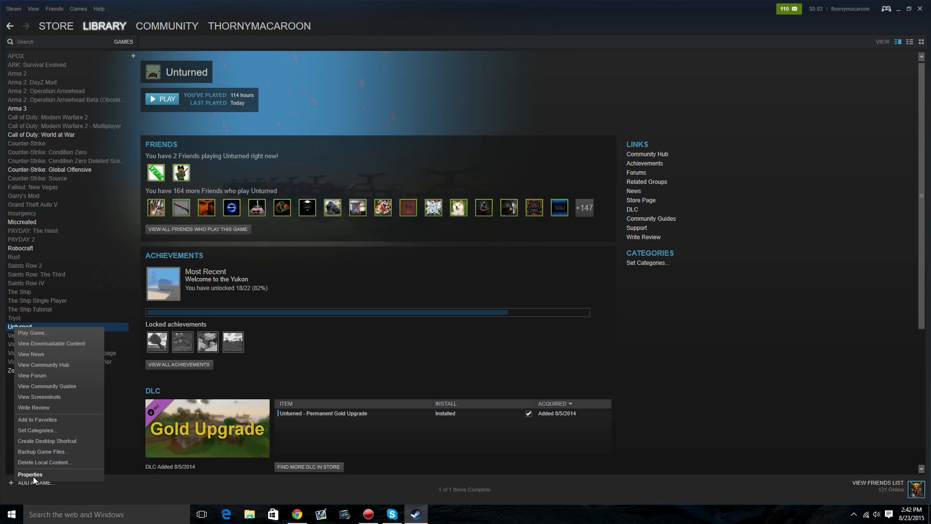
Step: In Unturned's properties, leave 'Enable Steam Cloud synchronization' unchecked on the Updates tab and close
click(30, 474)
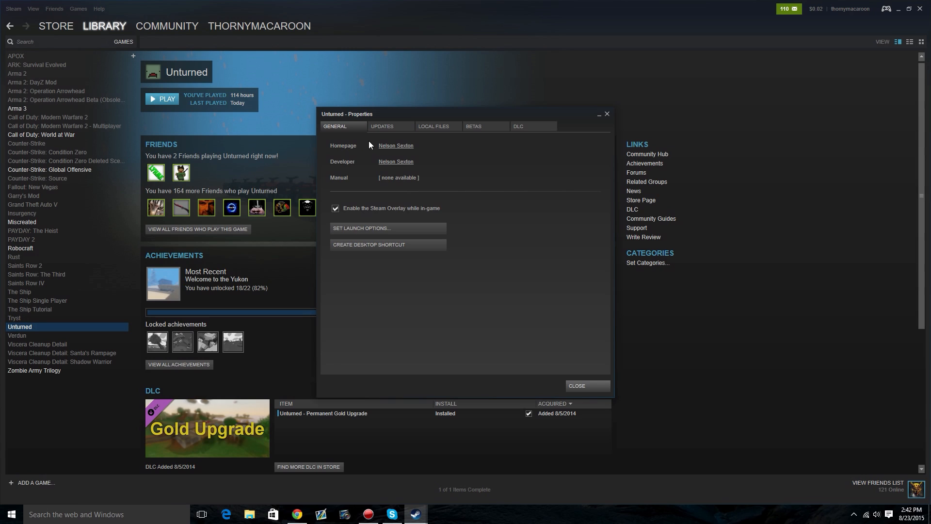
click(381, 126)
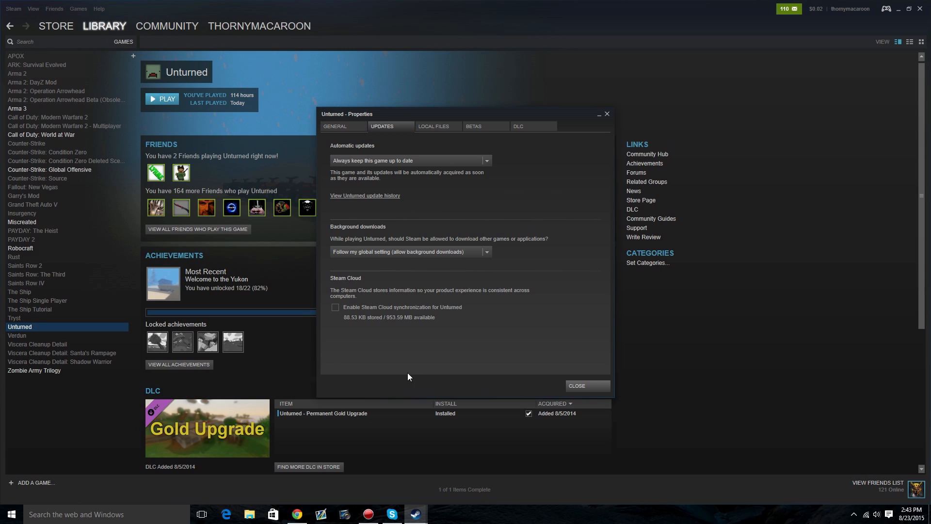
click(336, 307)
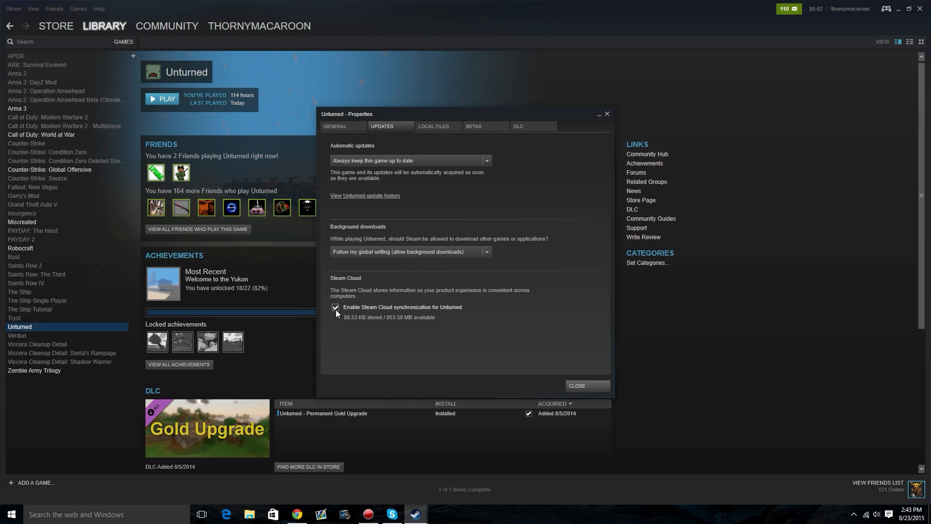
mouse_move(329, 313)
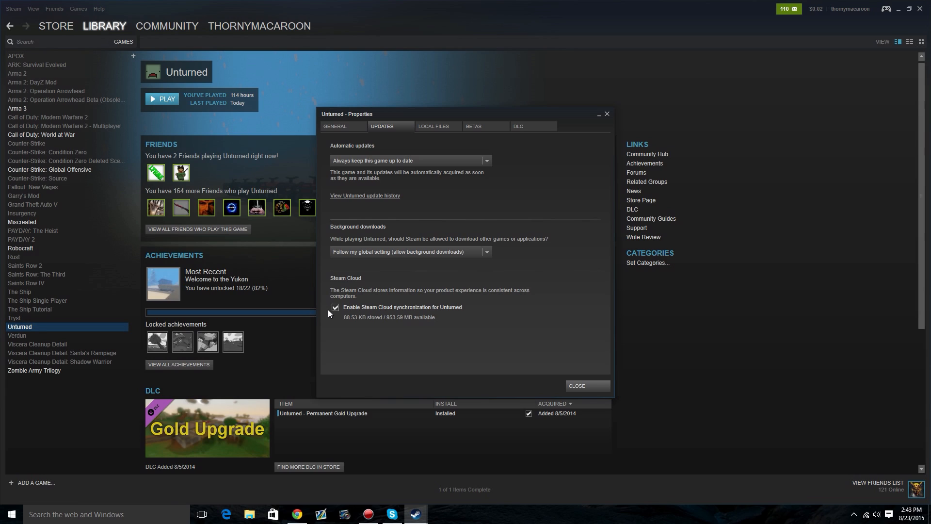
mouse_move(368, 328)
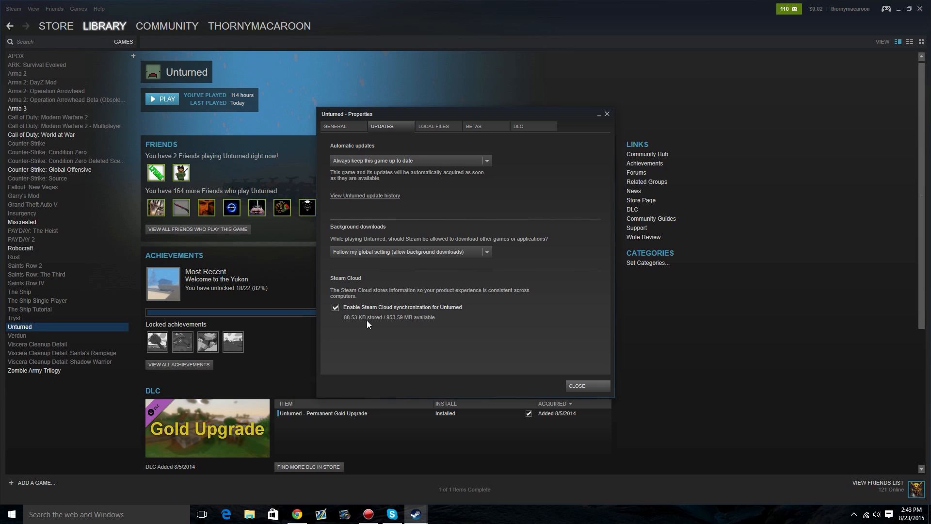
click(335, 307)
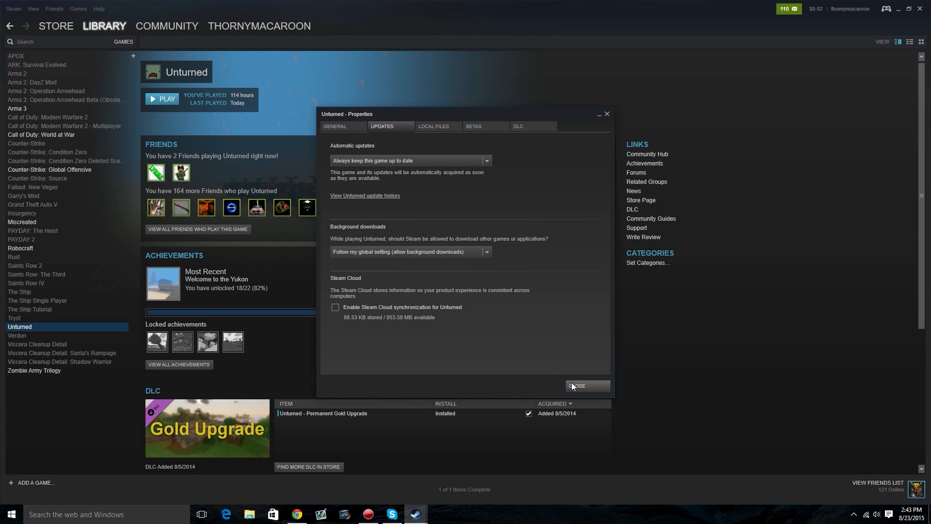
click(587, 386)
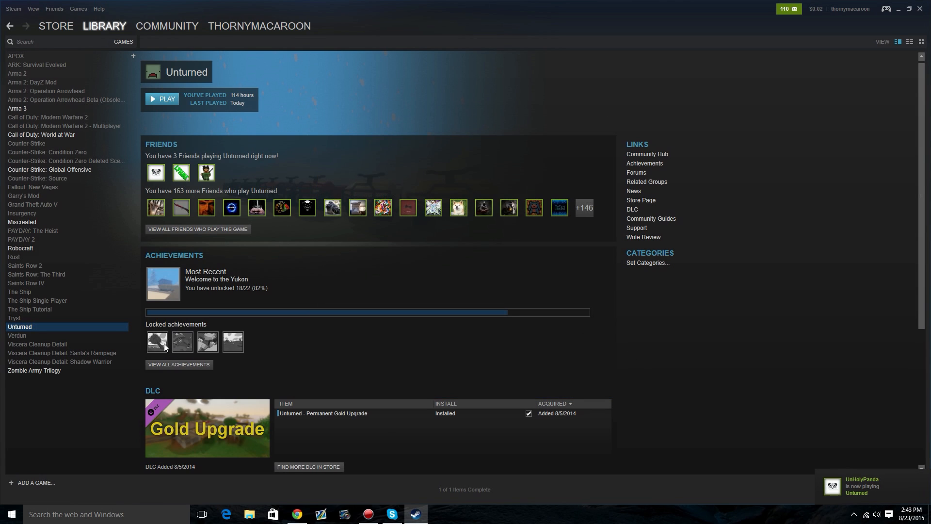
mouse_move(19, 349)
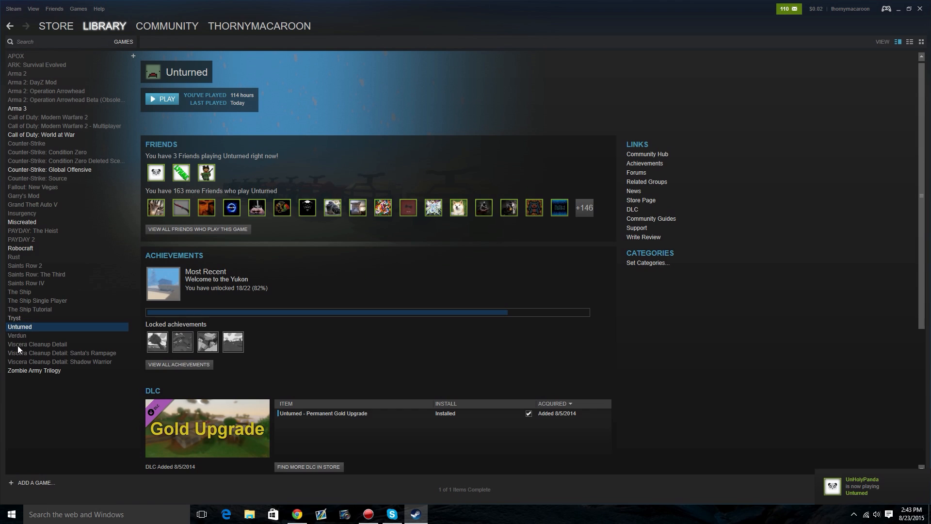
Step: Delete Unturned's local content and confirm the deletion
right_click(19, 326)
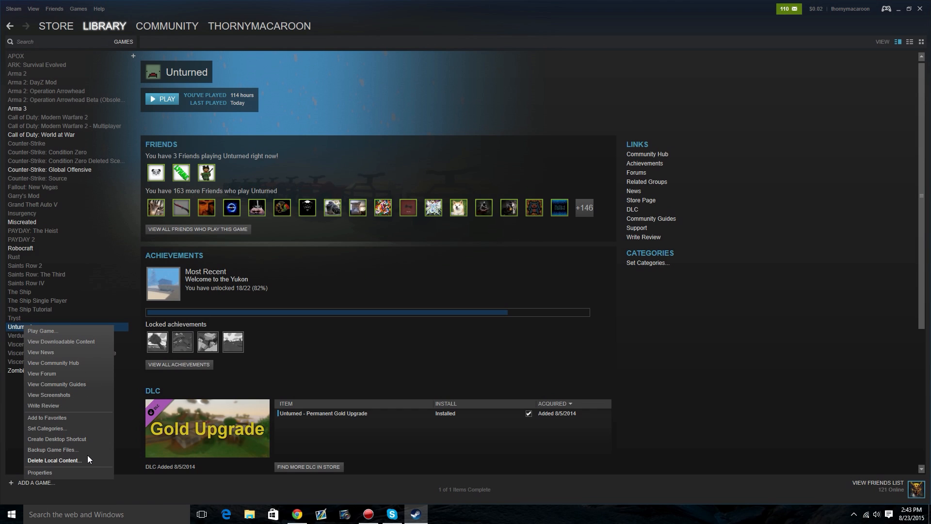
click(54, 460)
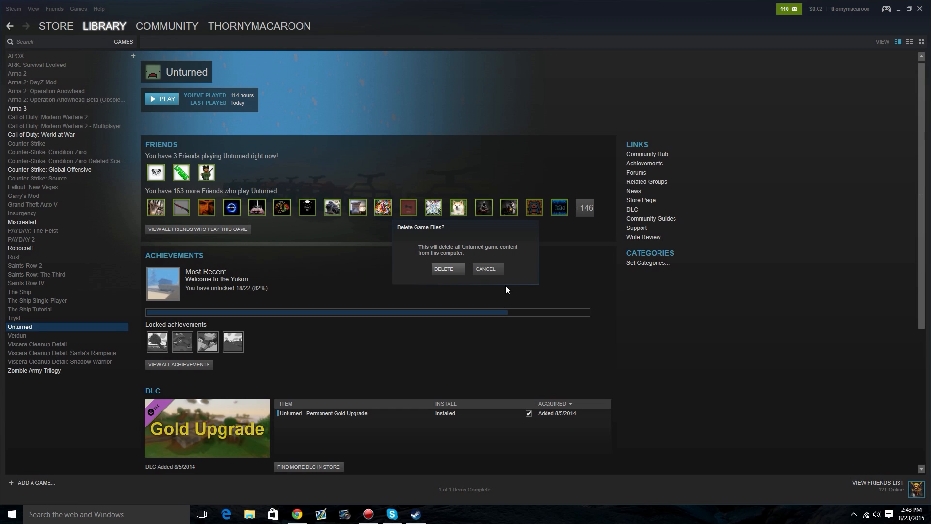
click(447, 268)
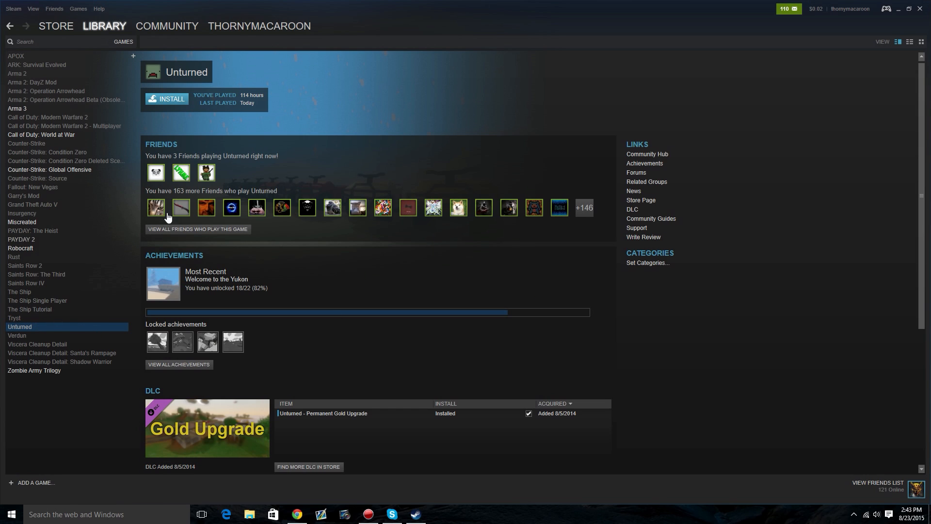
mouse_move(182, 99)
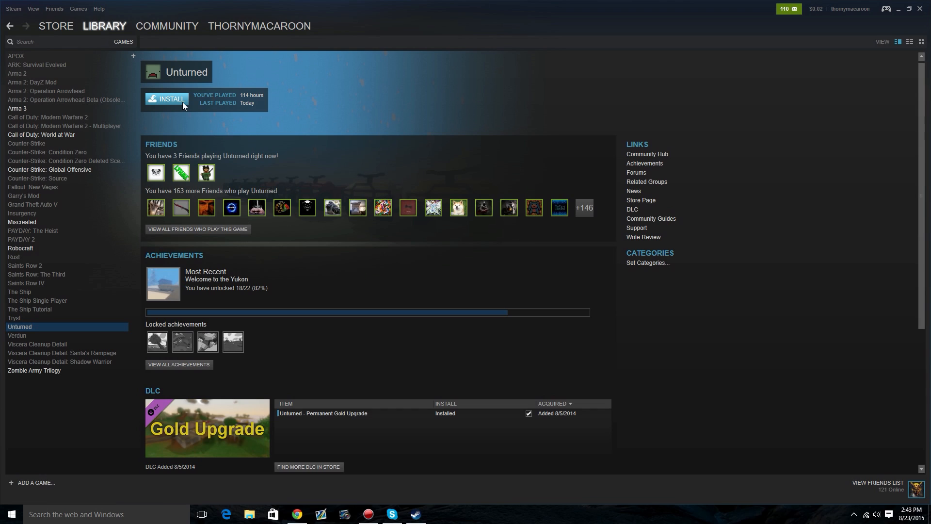
Step: Install Unturned, accepting the install dialog's options so the download starts
click(171, 99)
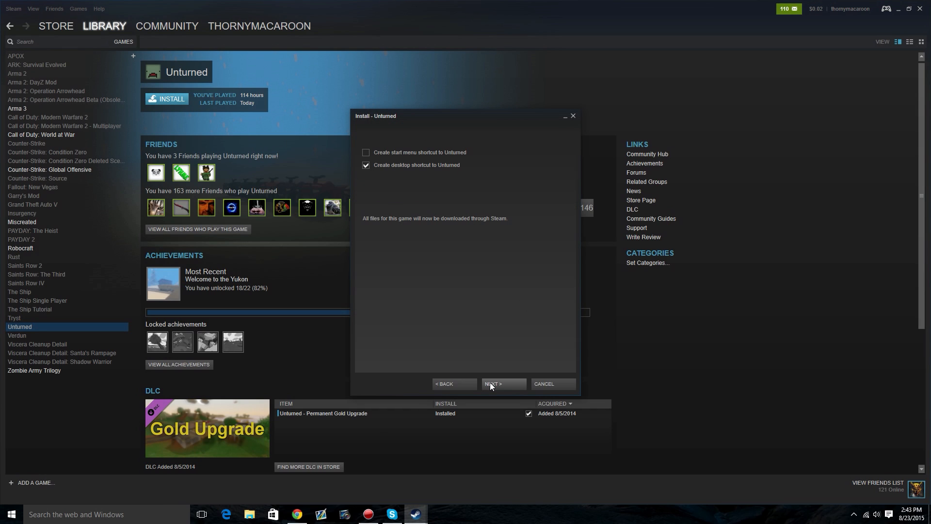
click(503, 384)
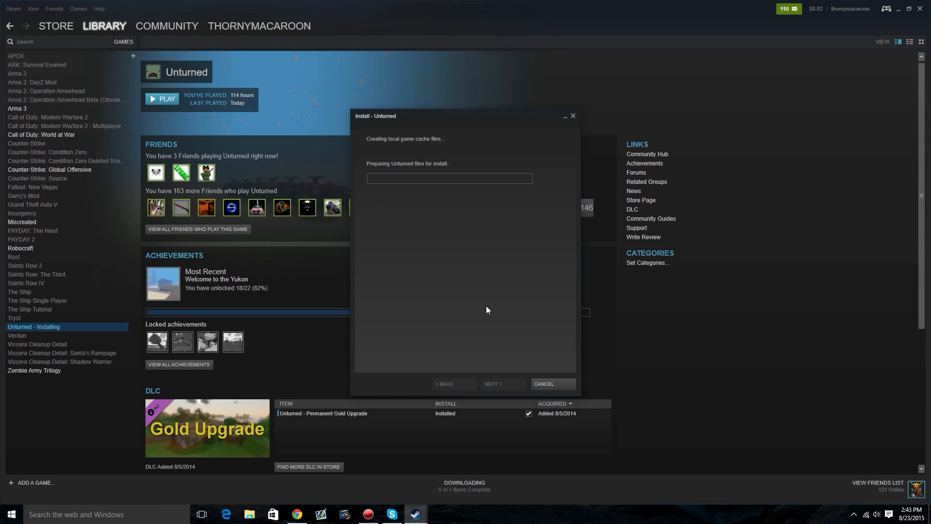
click(552, 383)
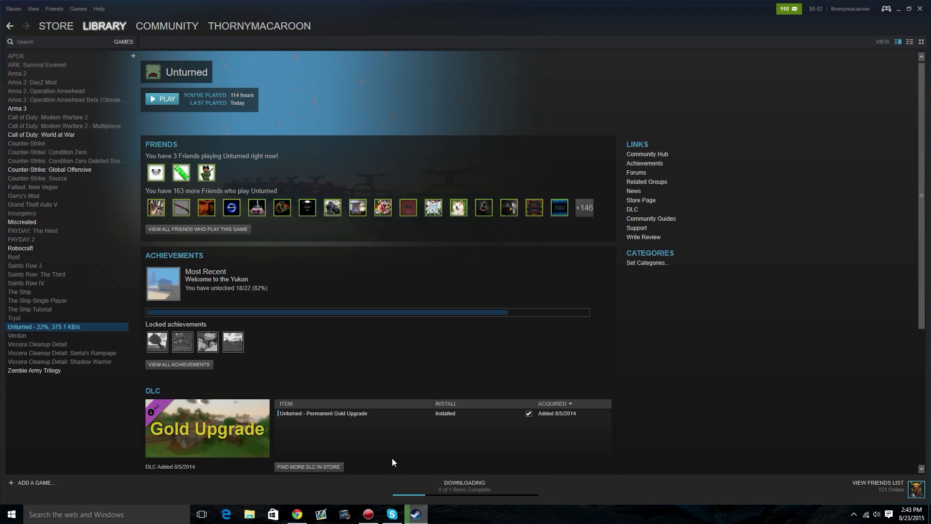
mouse_move(34, 336)
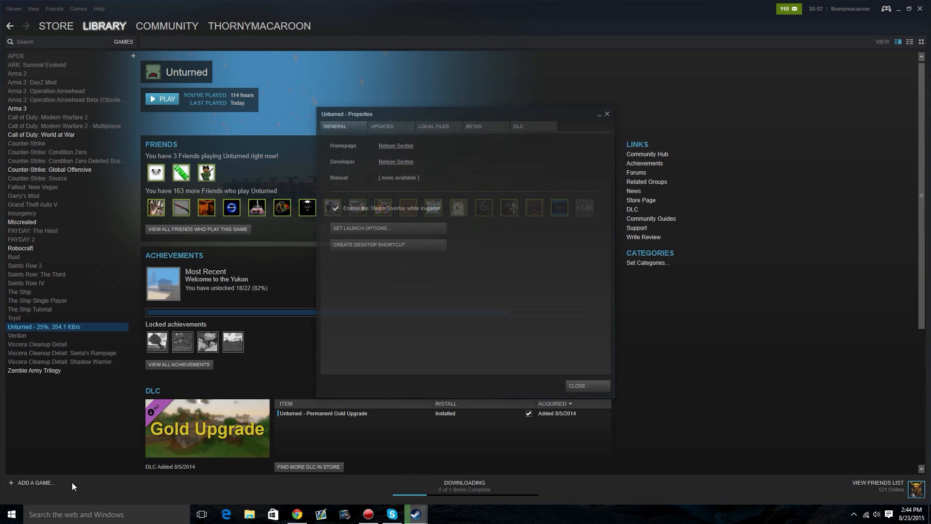
Step: Check the Updates tab shows Steam Cloud sync unchecked, then close Unturned's properties
click(382, 126)
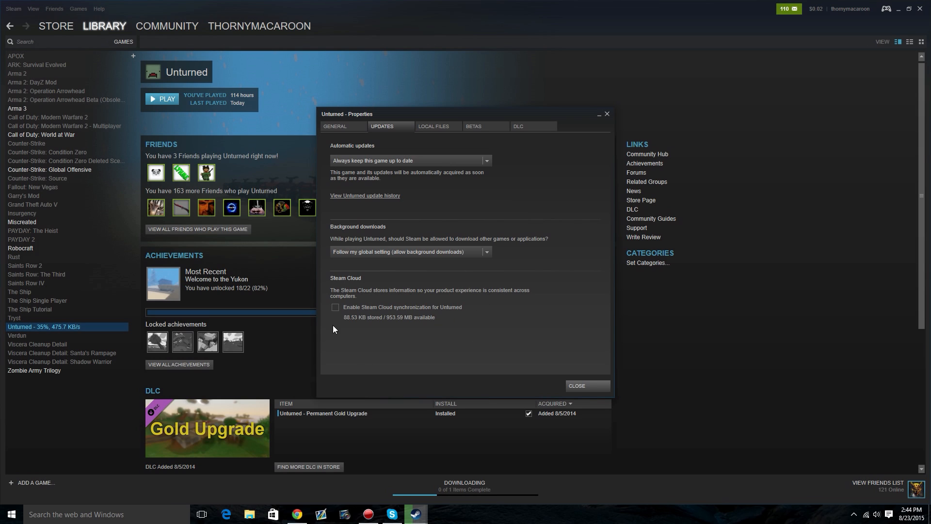
mouse_move(593, 388)
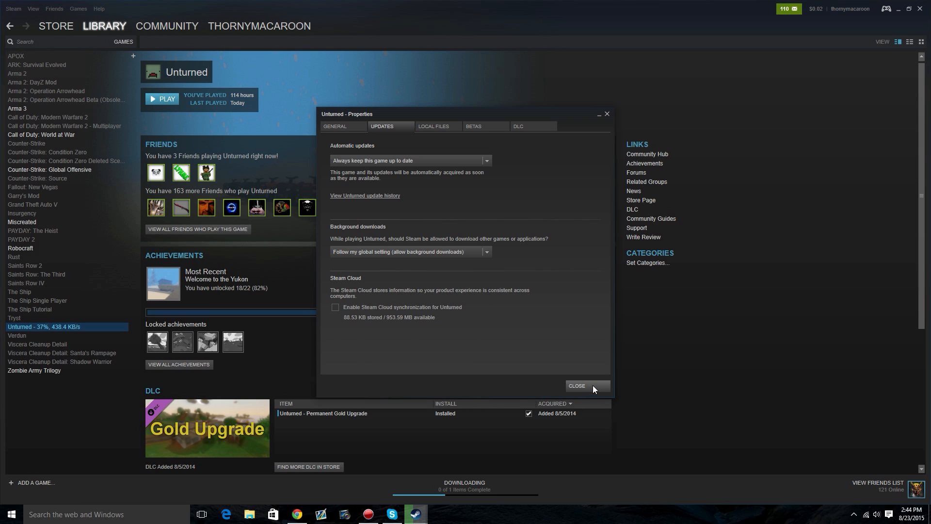
click(576, 385)
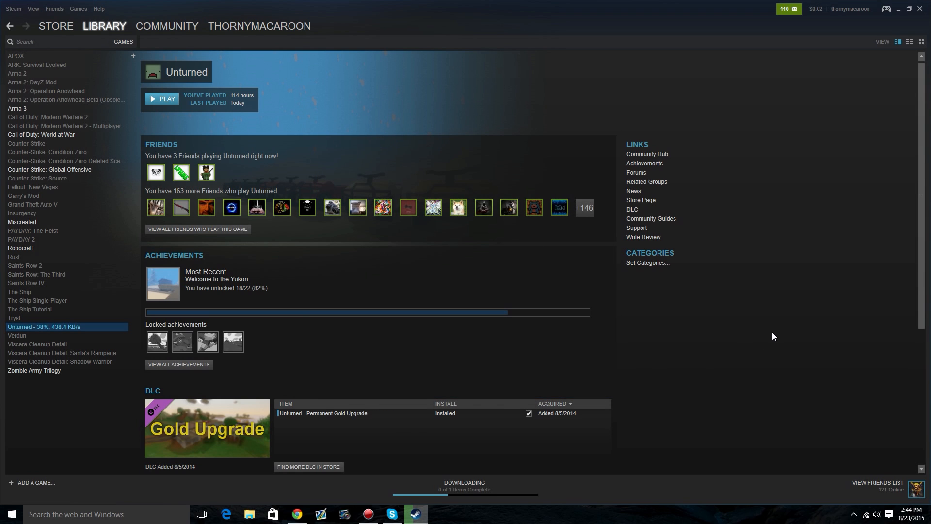